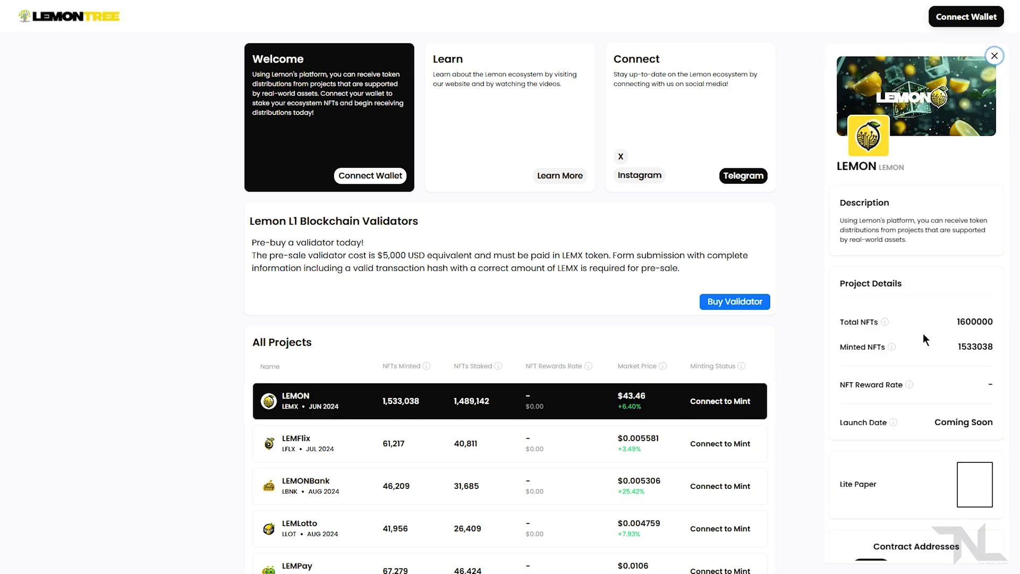
Step: Connect the phone wallet to PancakeSwap through a WalletConnect QR code
scroll(down, 3)
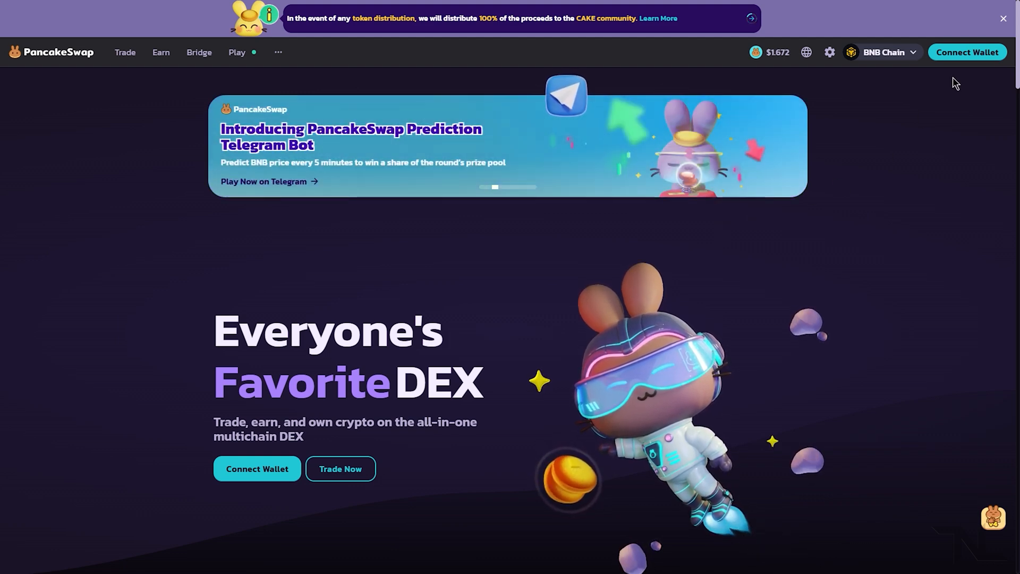
click(966, 52)
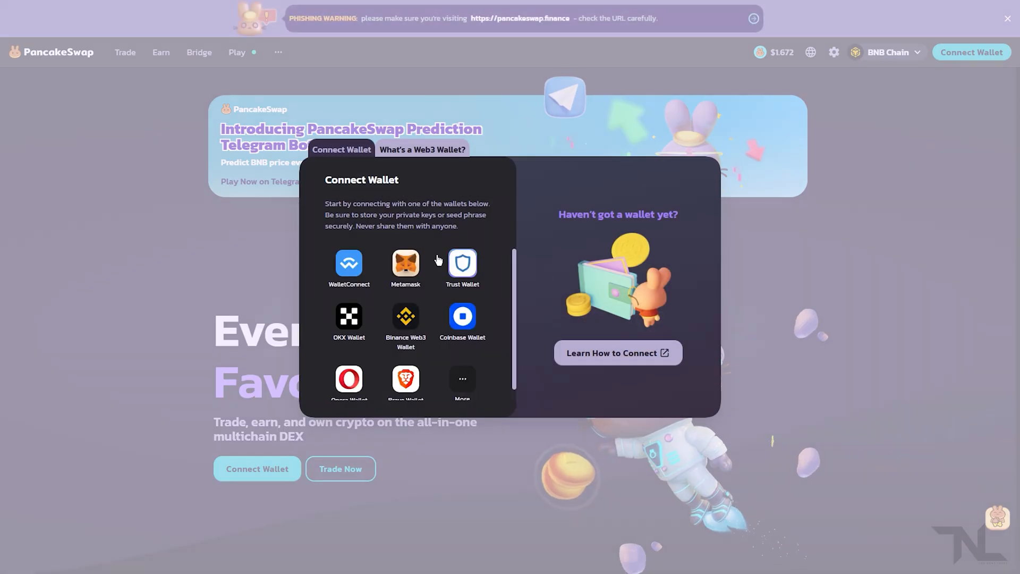
click(348, 264)
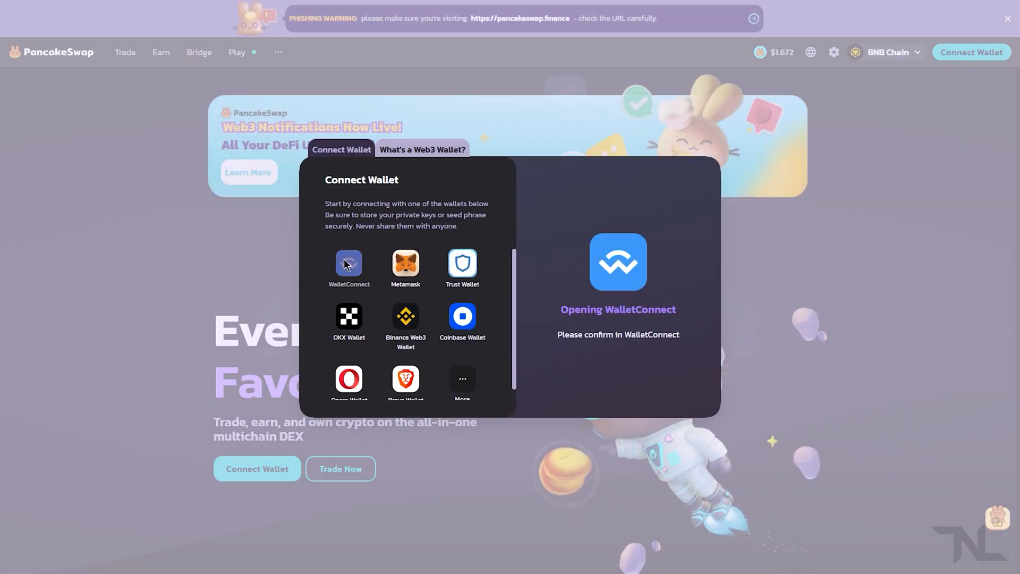
click(348, 264)
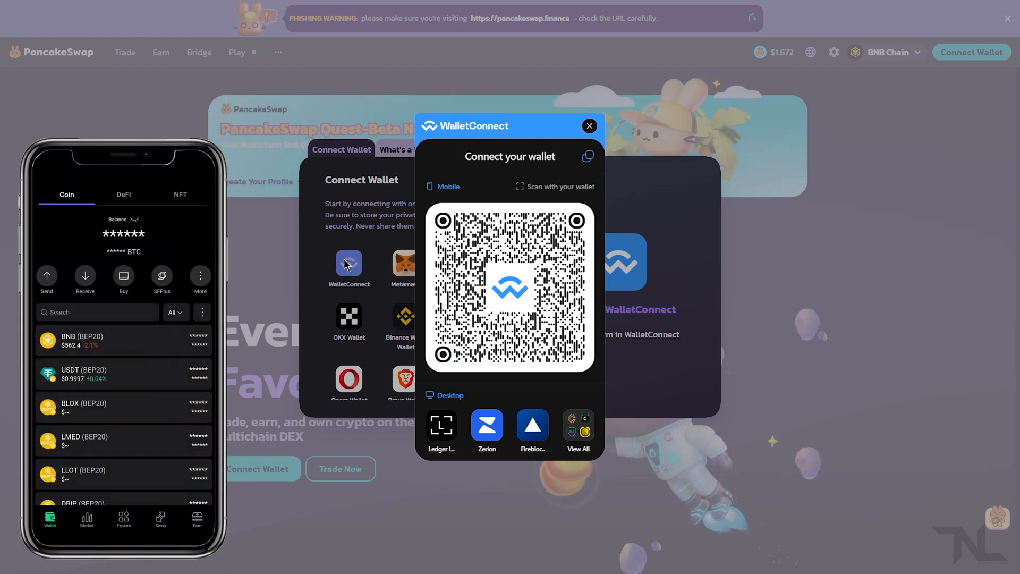
click(588, 125)
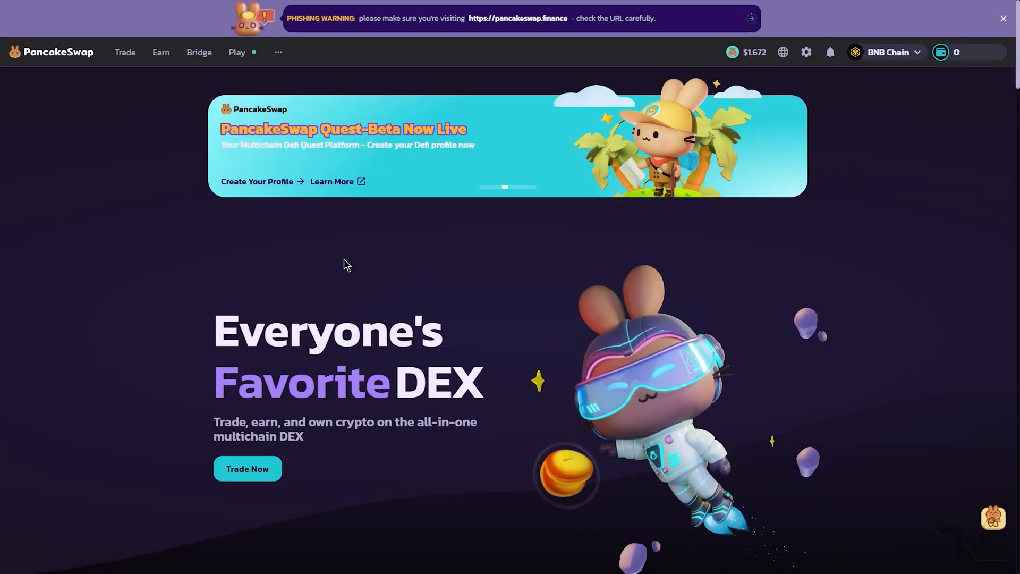
mouse_move(402, 275)
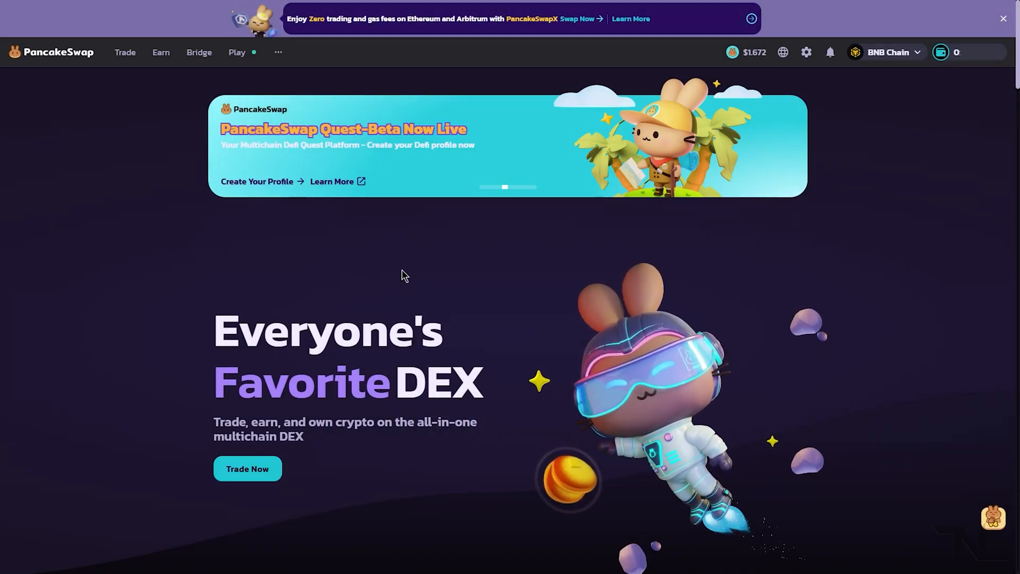
Step: Open Swap from the Trade menu, defaulting to a BNB-to-CAKE trade
click(887, 52)
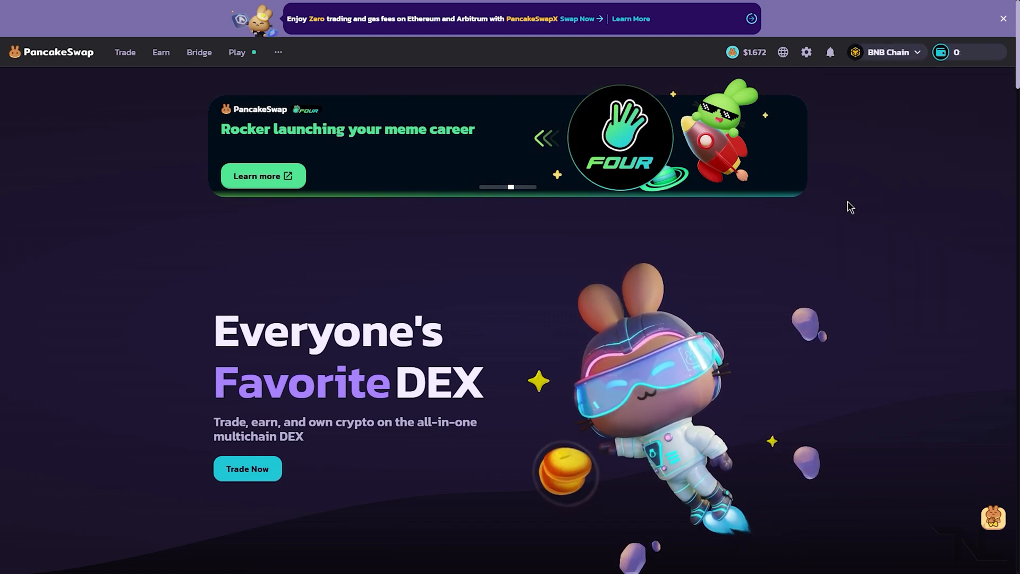
click(125, 52)
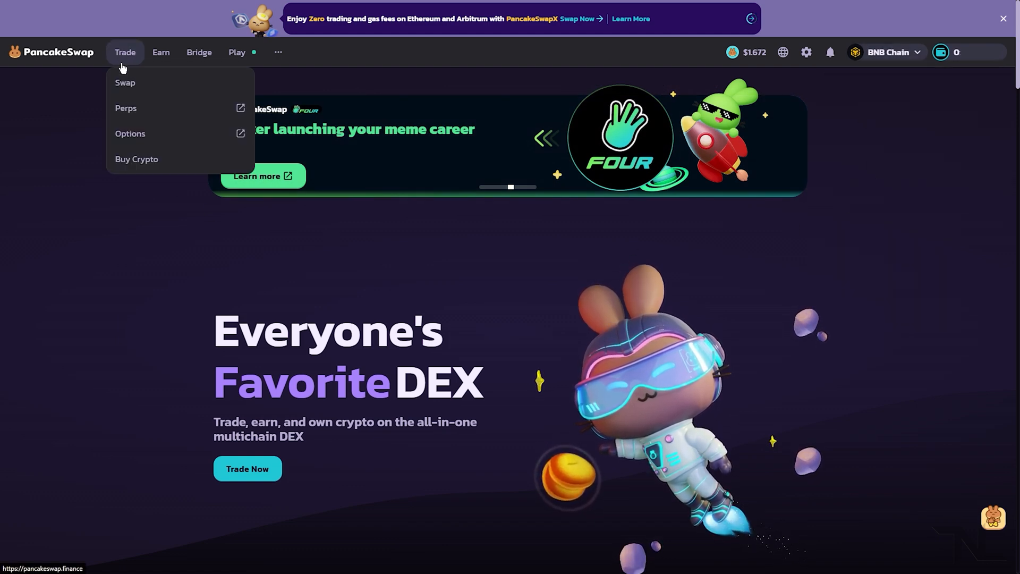
click(125, 82)
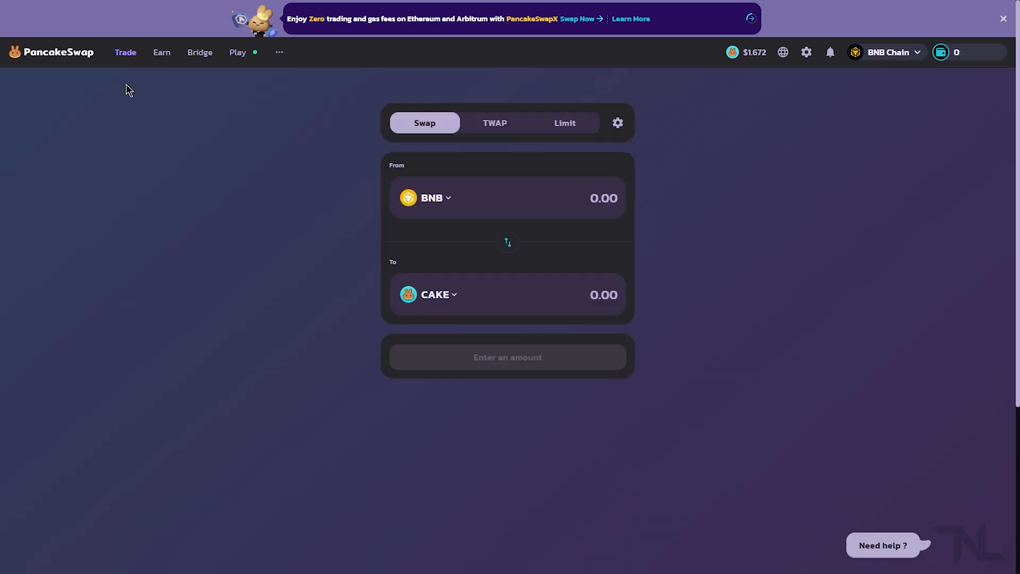
click(1002, 18)
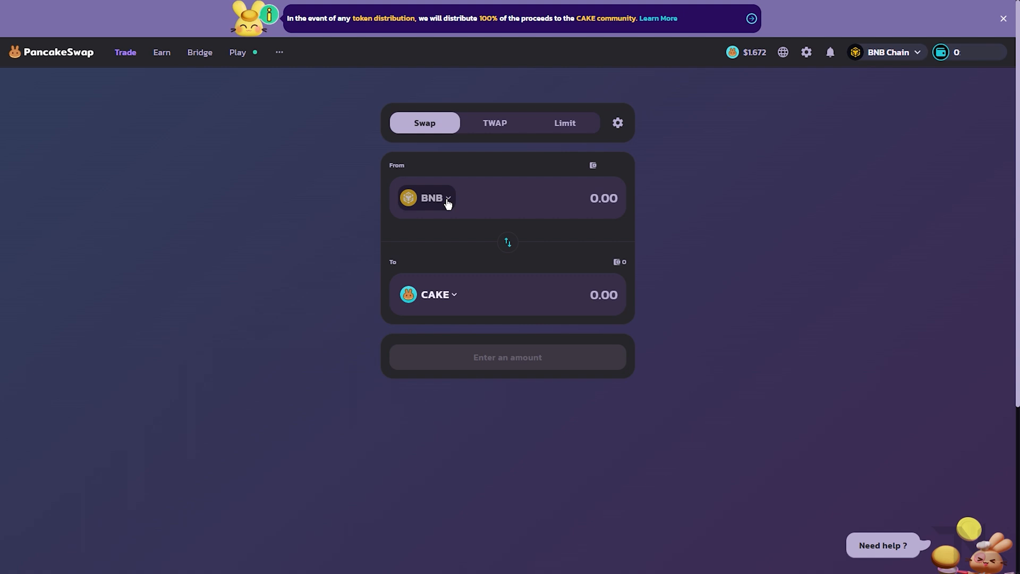
mouse_move(421, 209)
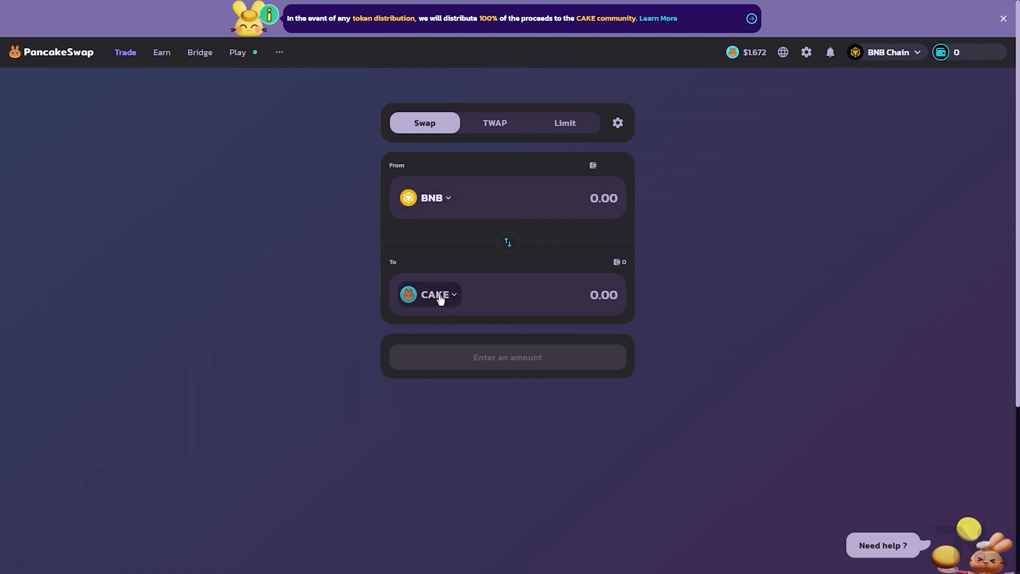
Step: Import Lemon (LEMX) by contract address 0x2Da91257961b87e69Fa13b2e20931D517dc97597 as the receiving token
click(434, 294)
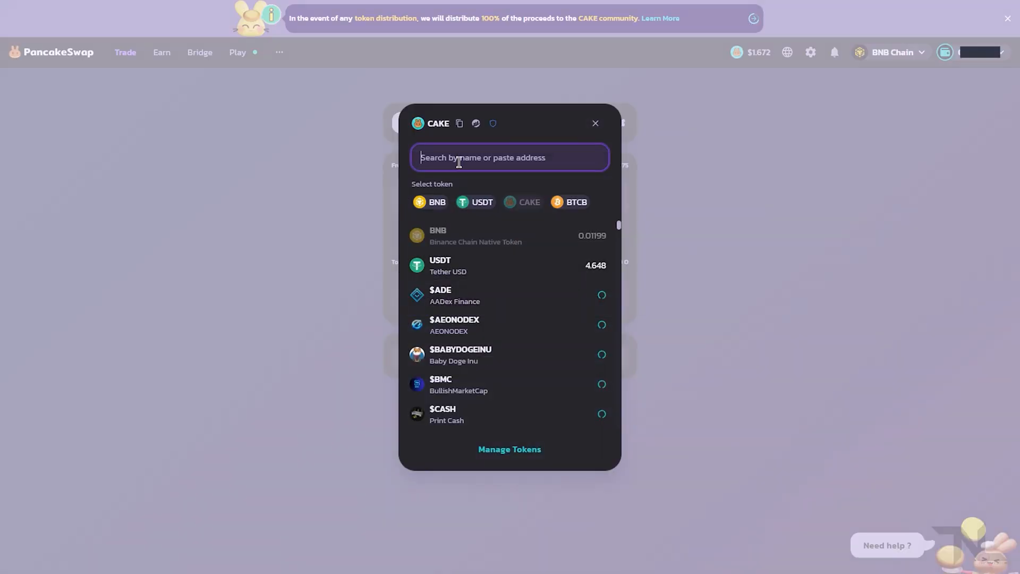
text(lemx)
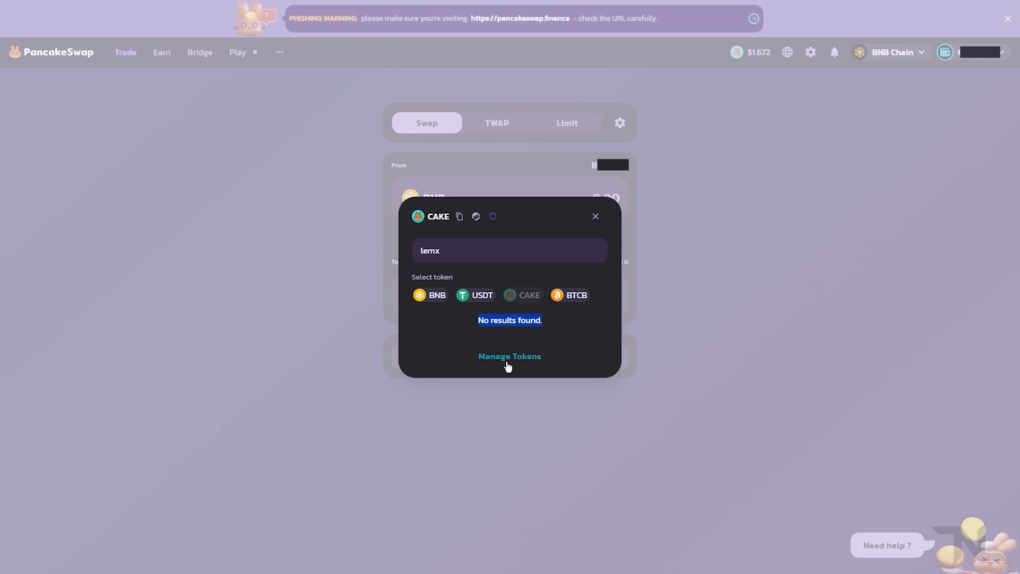
click(509, 356)
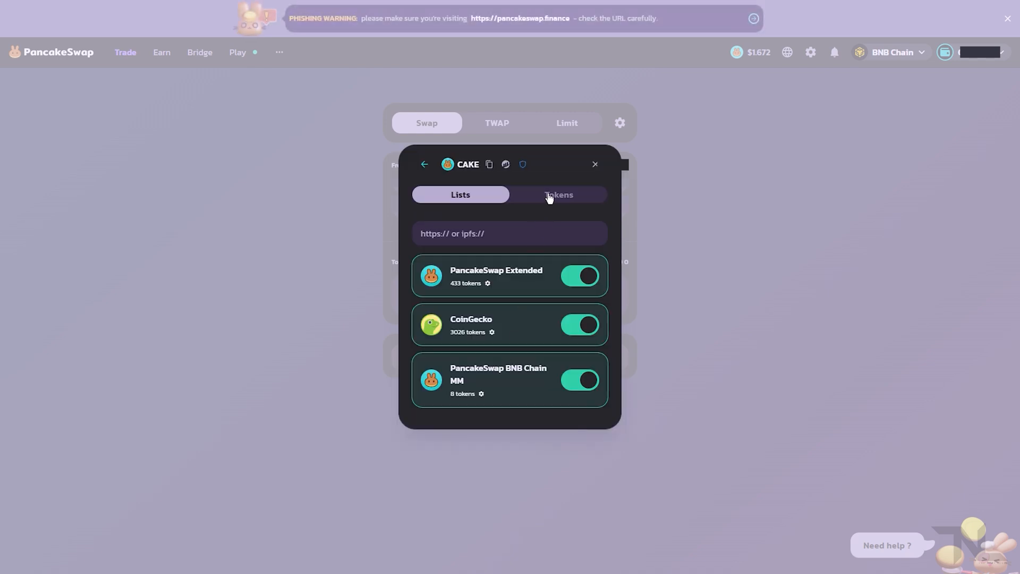
click(557, 194)
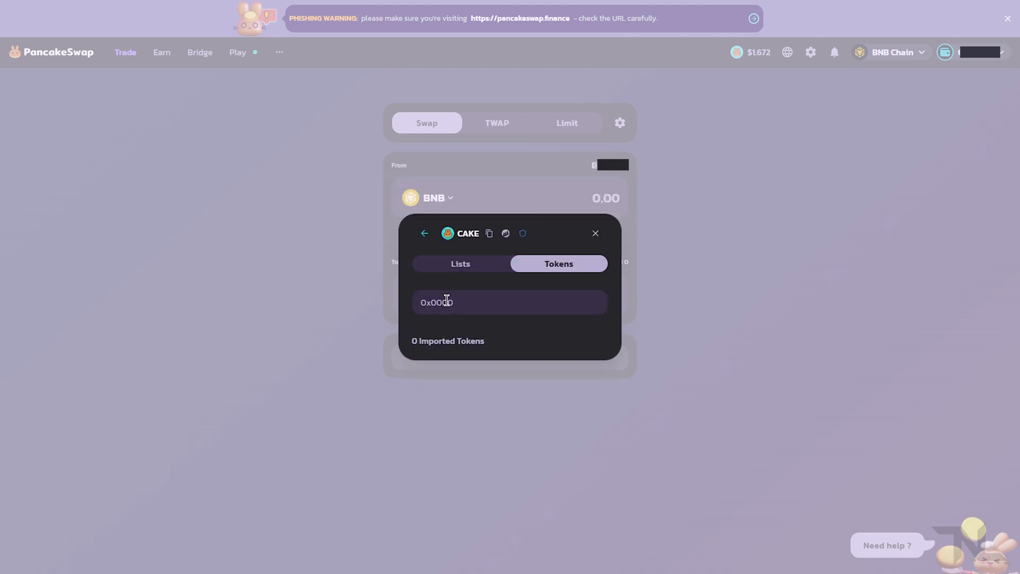
text(0x2Da91257961b87e69Fa13b2e20931D517dc97597)
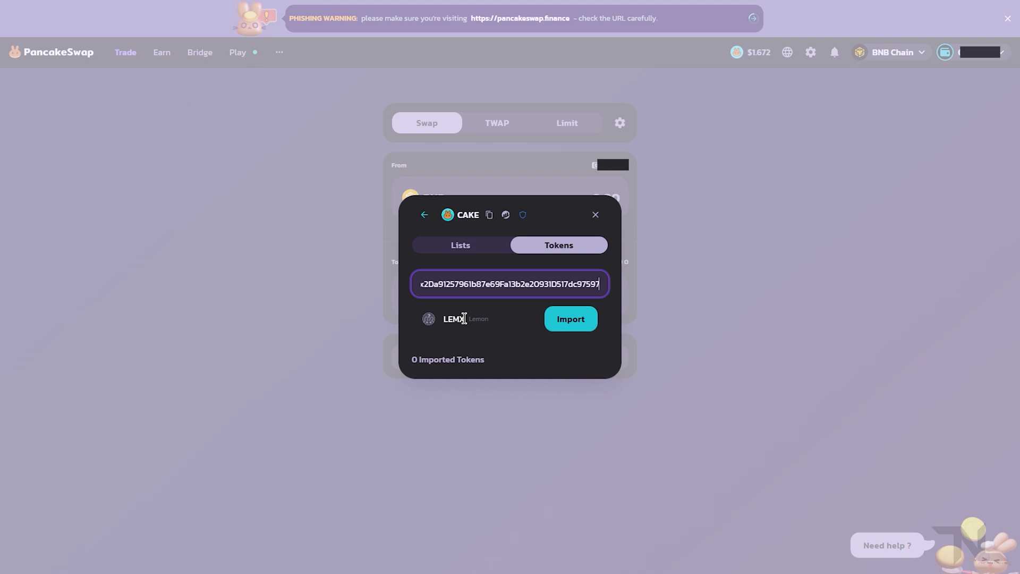
click(569, 319)
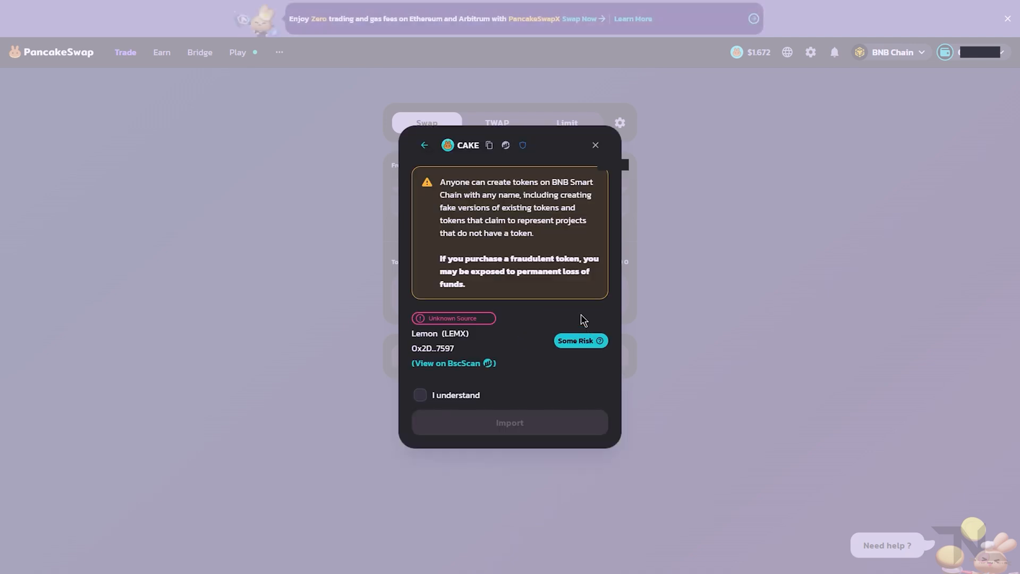
click(420, 394)
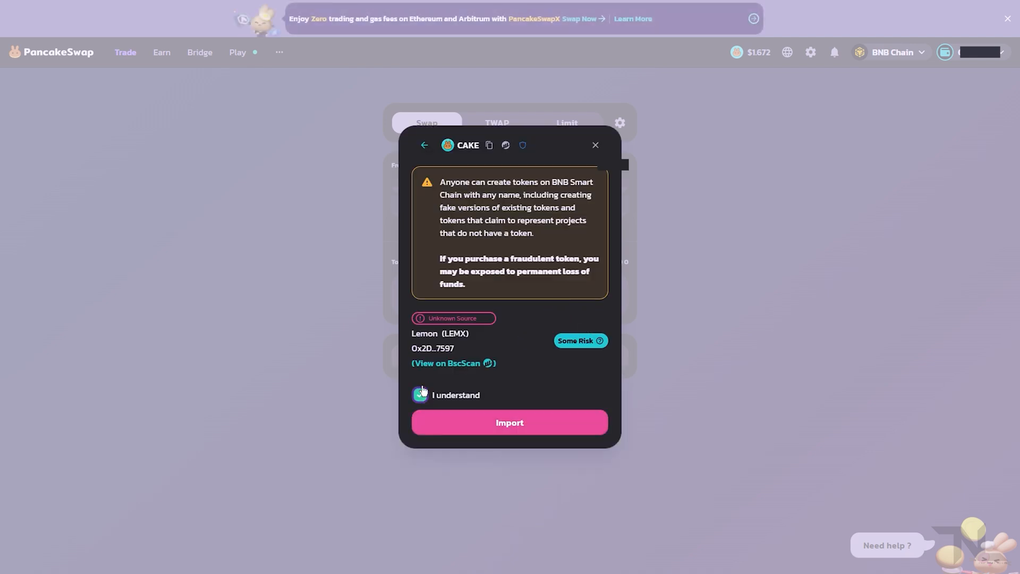
click(420, 395)
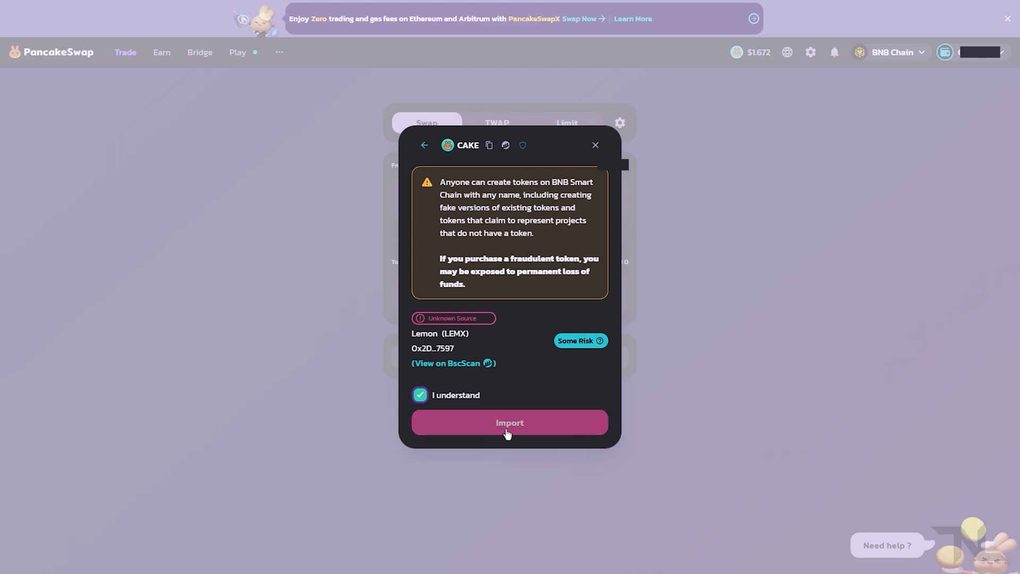
click(508, 422)
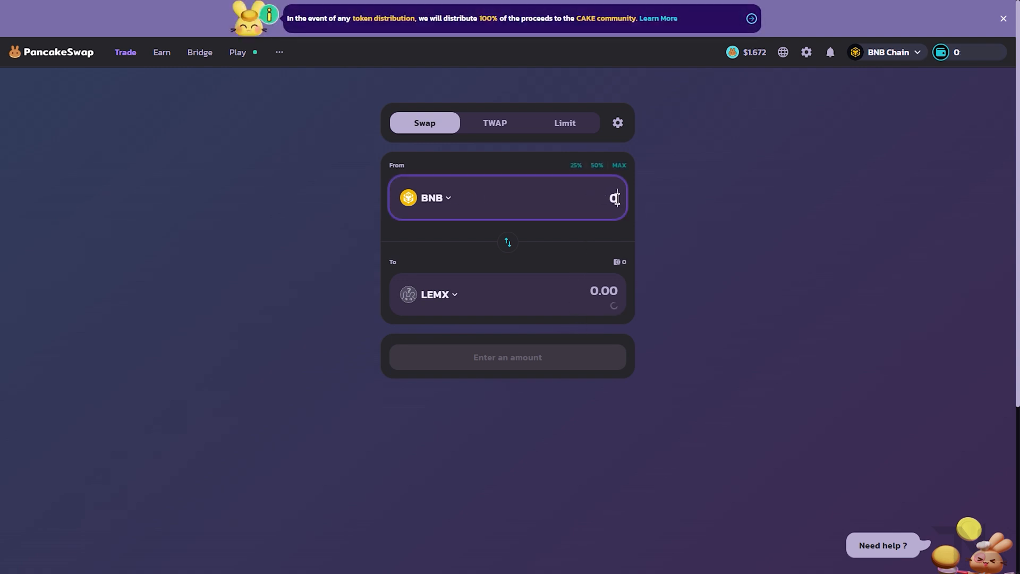
Step: Enter 0.004 BNB as the pay amount, quoting about 0.051258 LEMX
text(0.00)
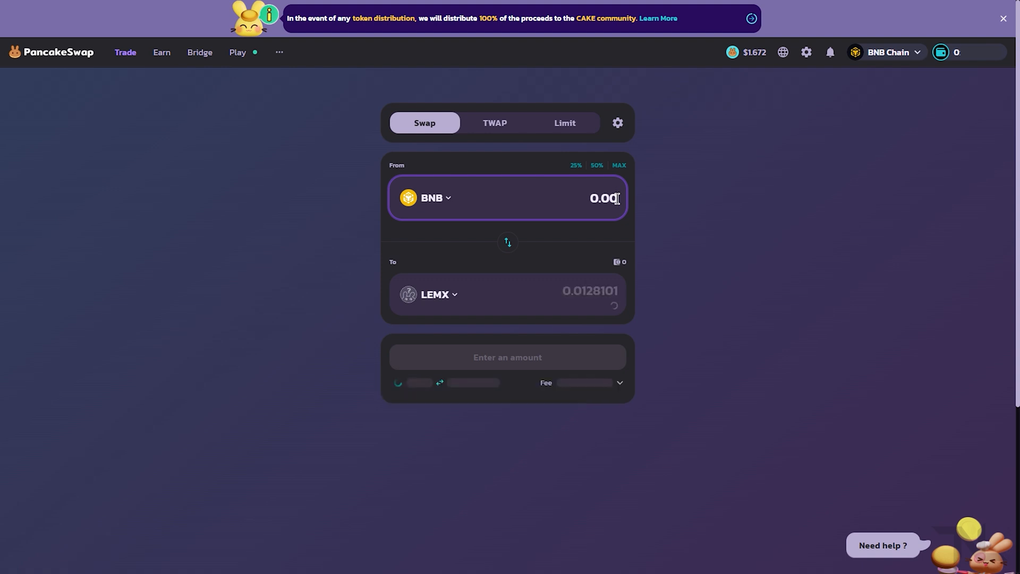
text(0.004)
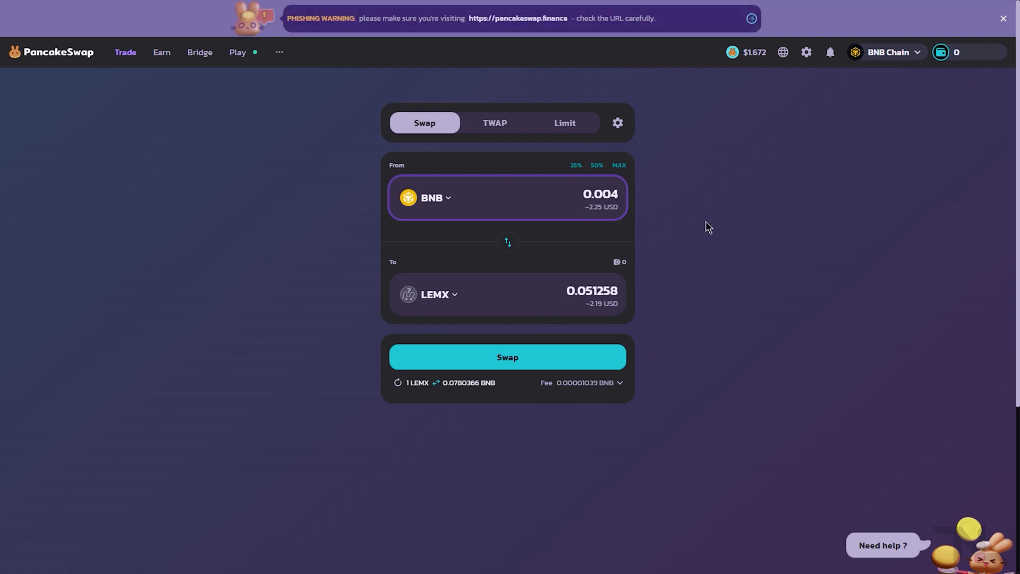
mouse_move(507, 357)
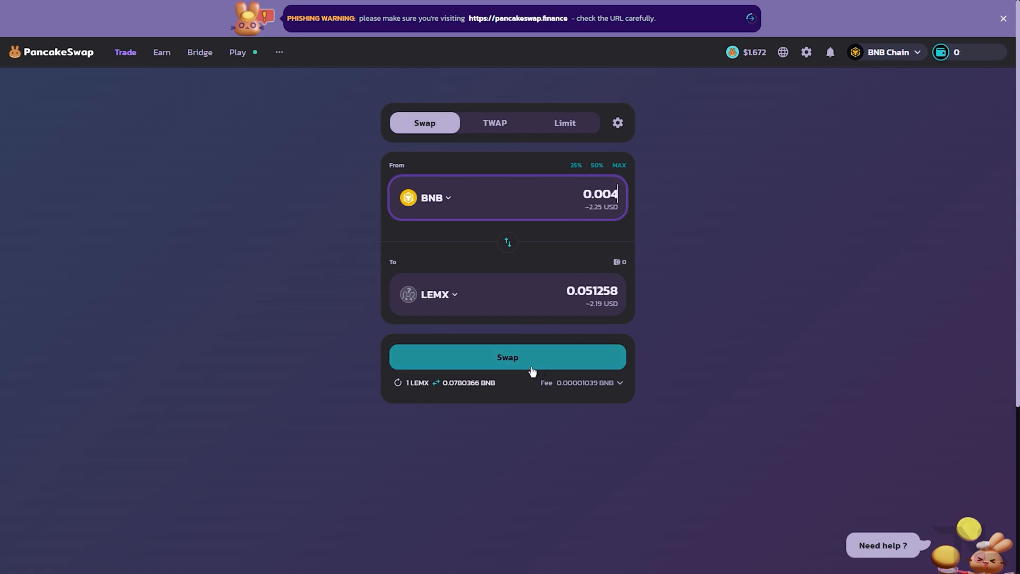
Step: Confirm the 0.004 BNB swap, accepting the price update, and view the receipt
click(507, 357)
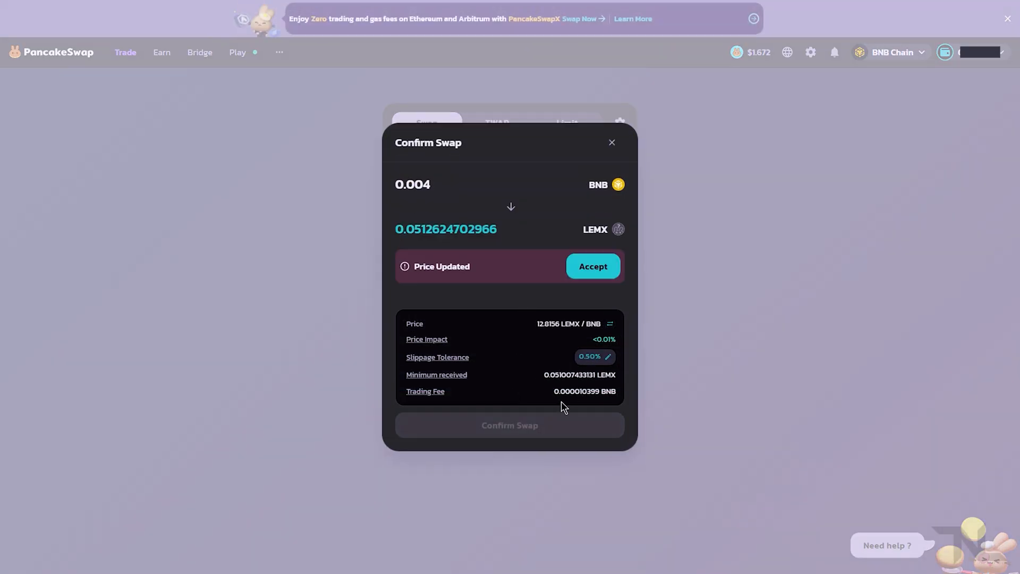
click(591, 267)
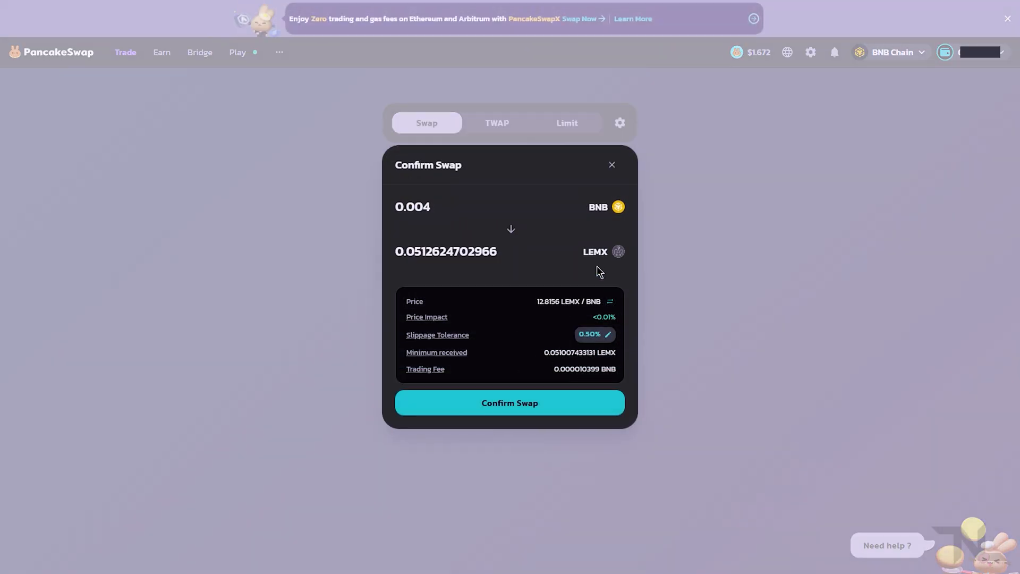
click(509, 403)
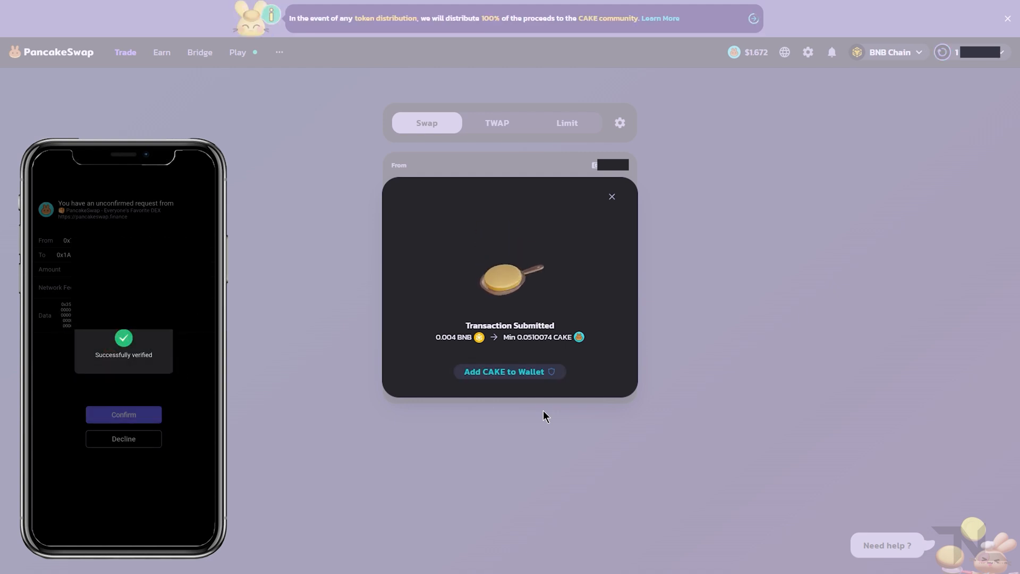
click(123, 414)
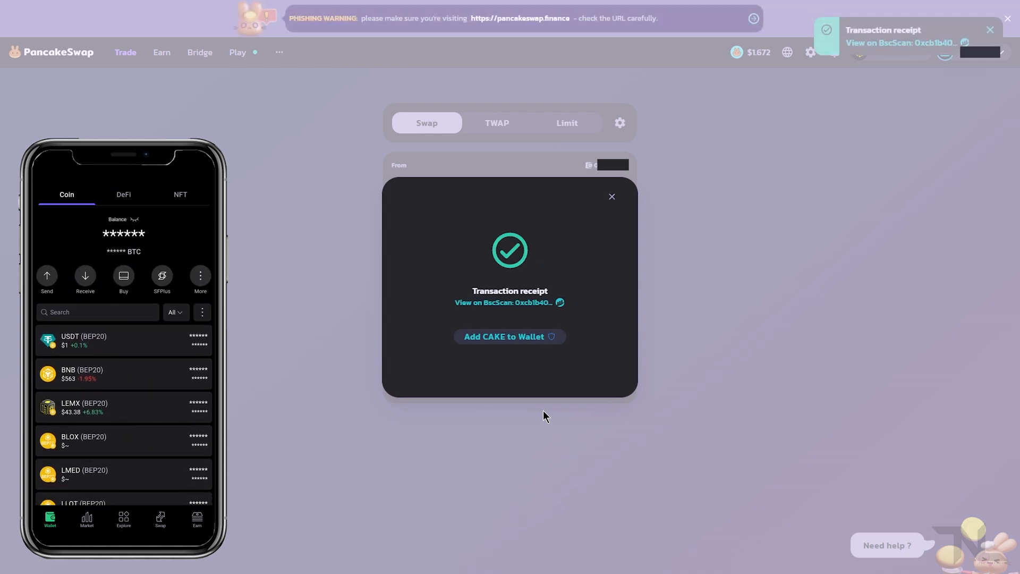
click(84, 407)
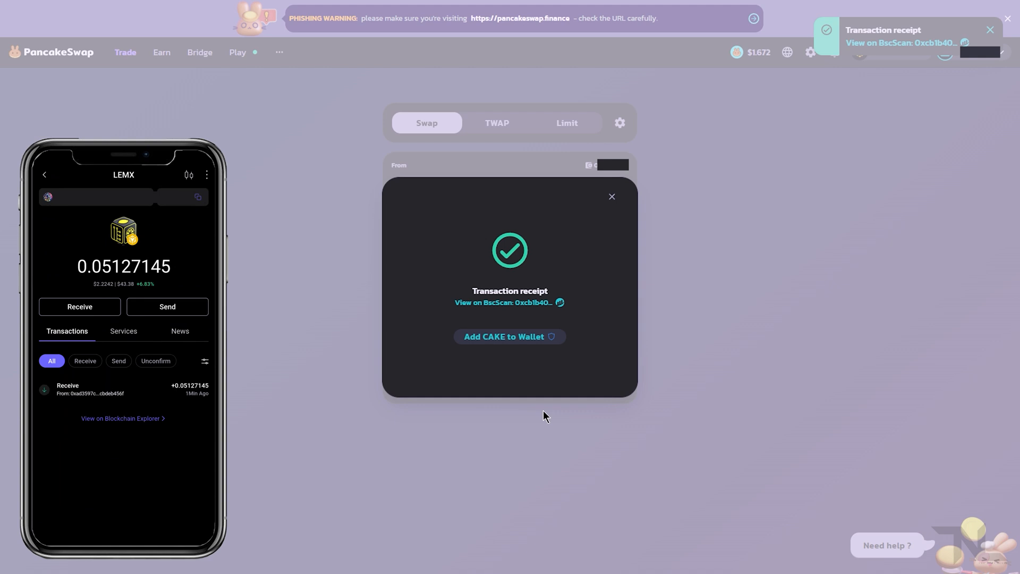